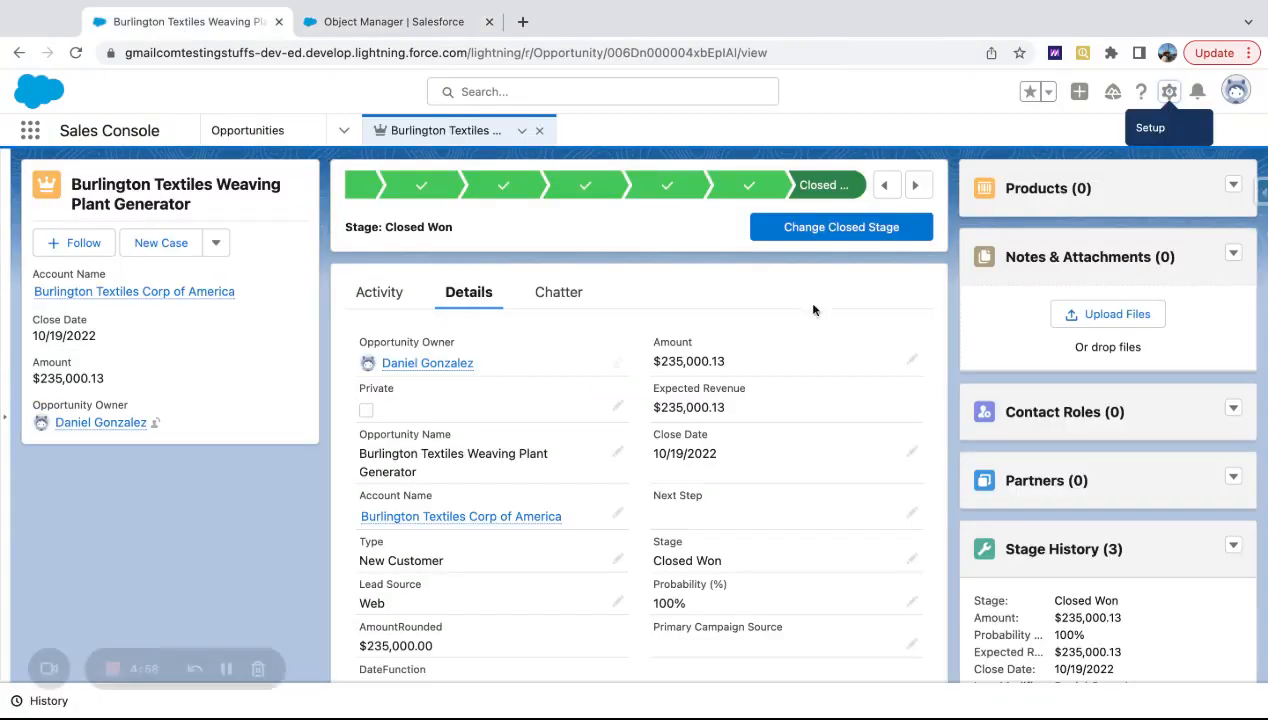
Scroll down to the Products related list on the Burlington Textiles Weaving Plant Generator opportunity.
scroll(down, 3)
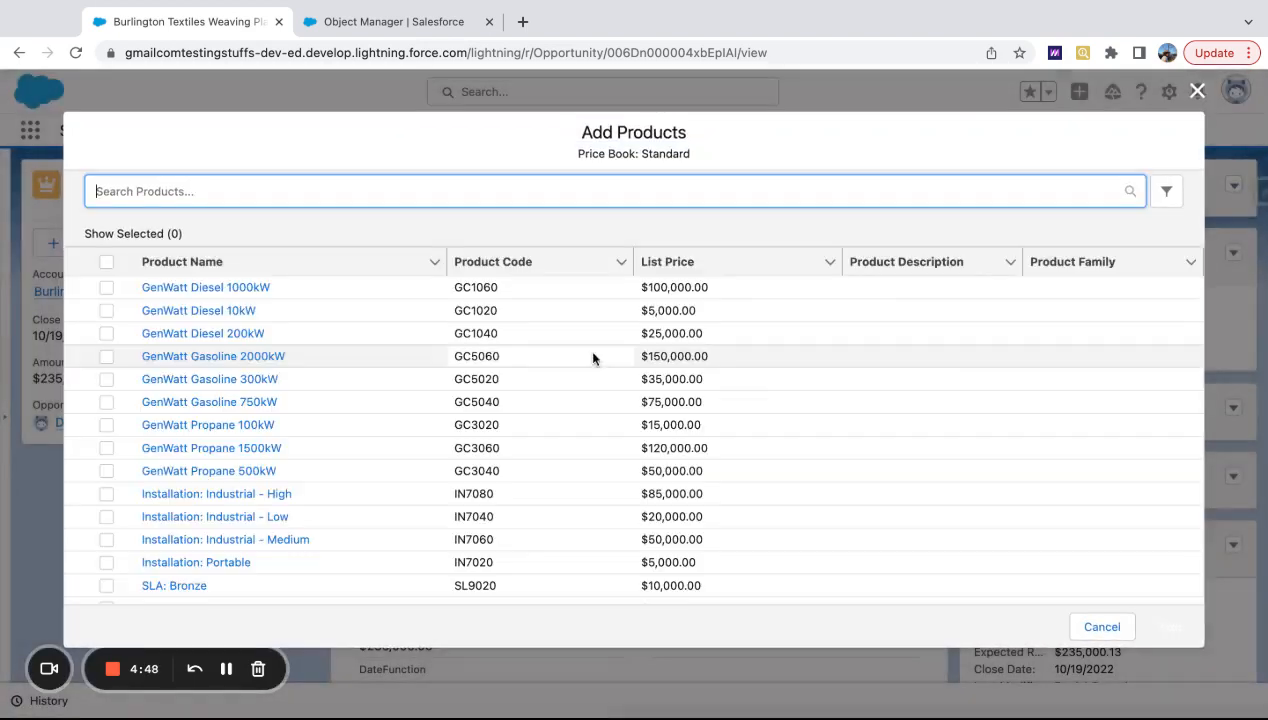
Attach GenWatt Diesel 1000kW at quantity 1 and $100,000 sales price to the opportunity.
click(106, 288)
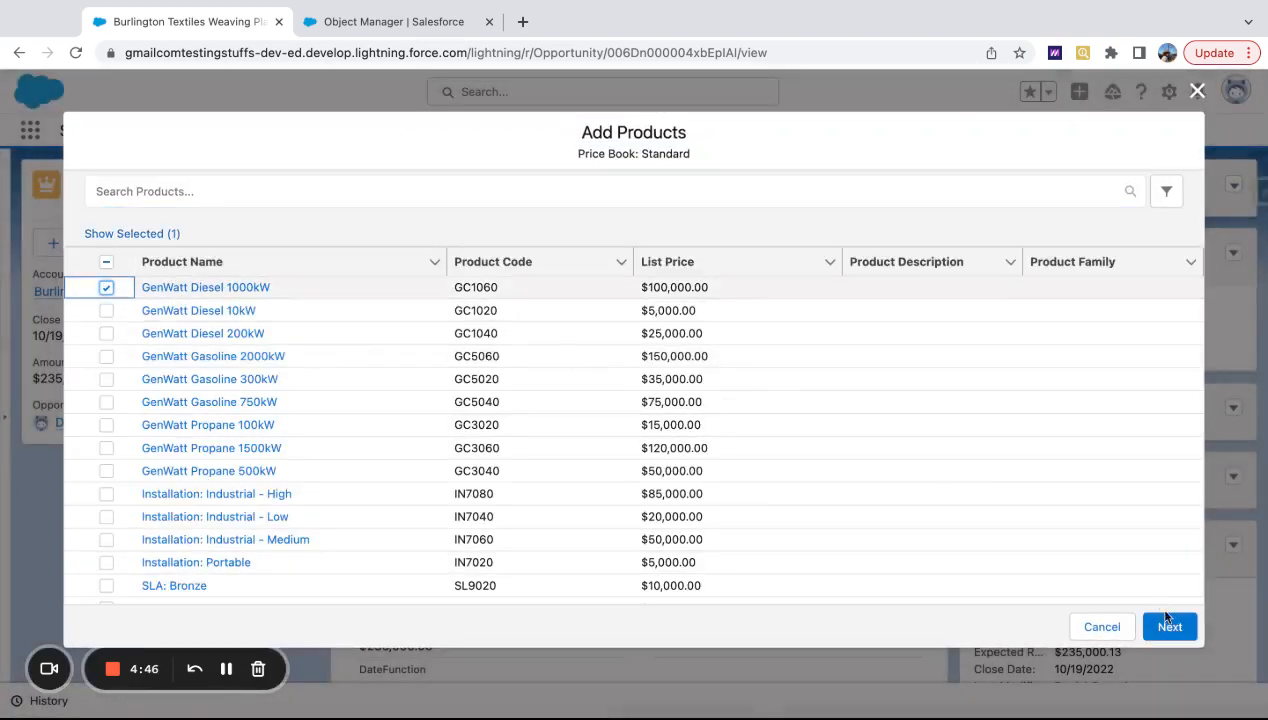
click(1168, 626)
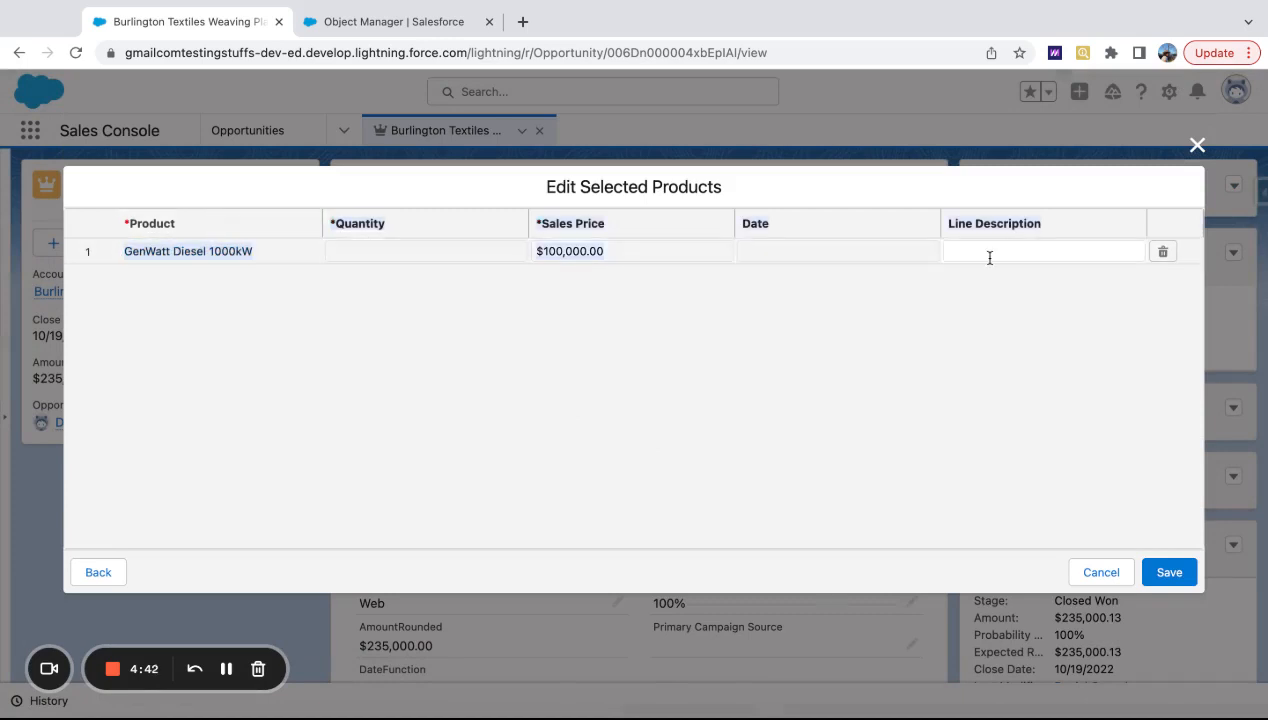
click(430, 252)
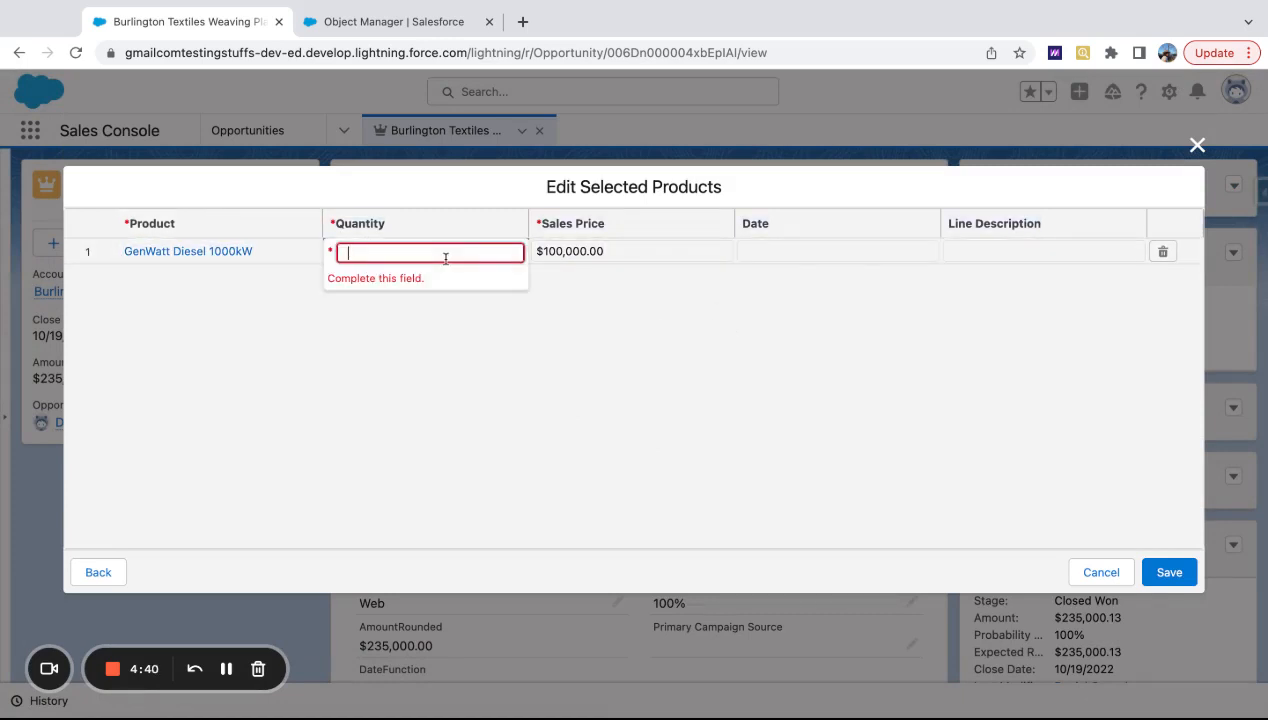
click(1168, 572)
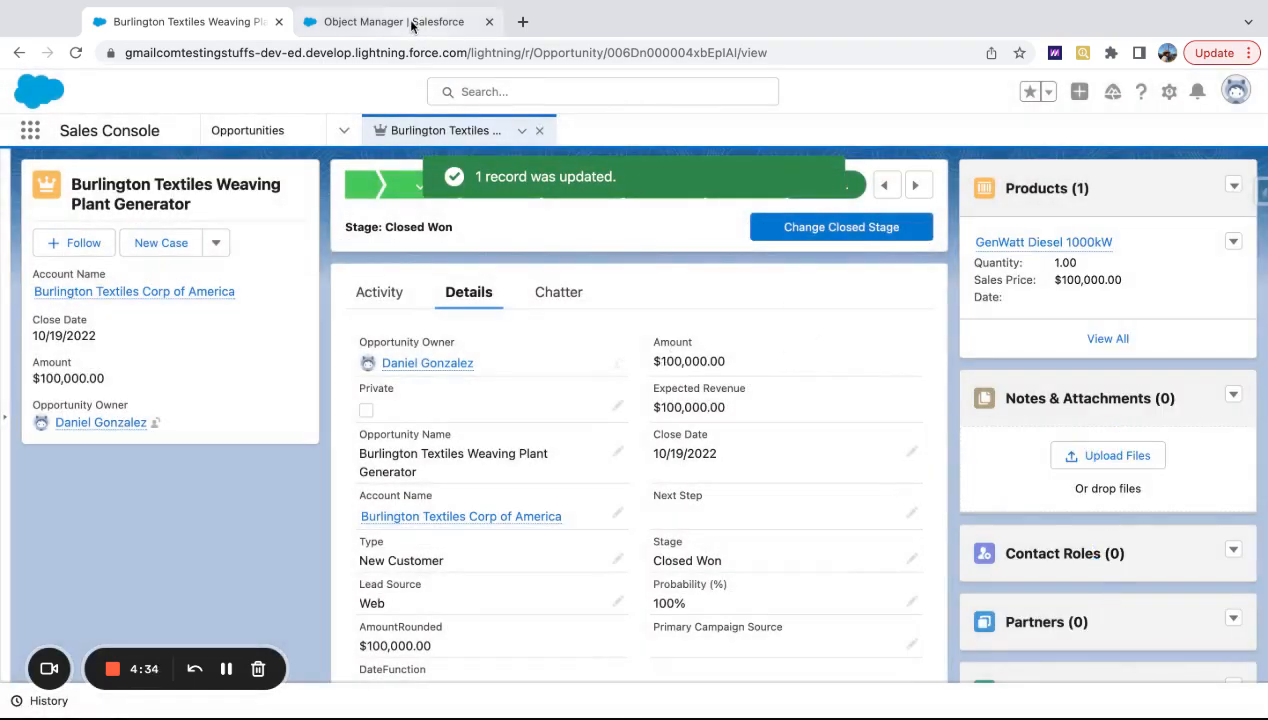
Quick-find 'Opportunit' in Object Manager and open the Opportunity Product Layout for editing.
click(388, 20)
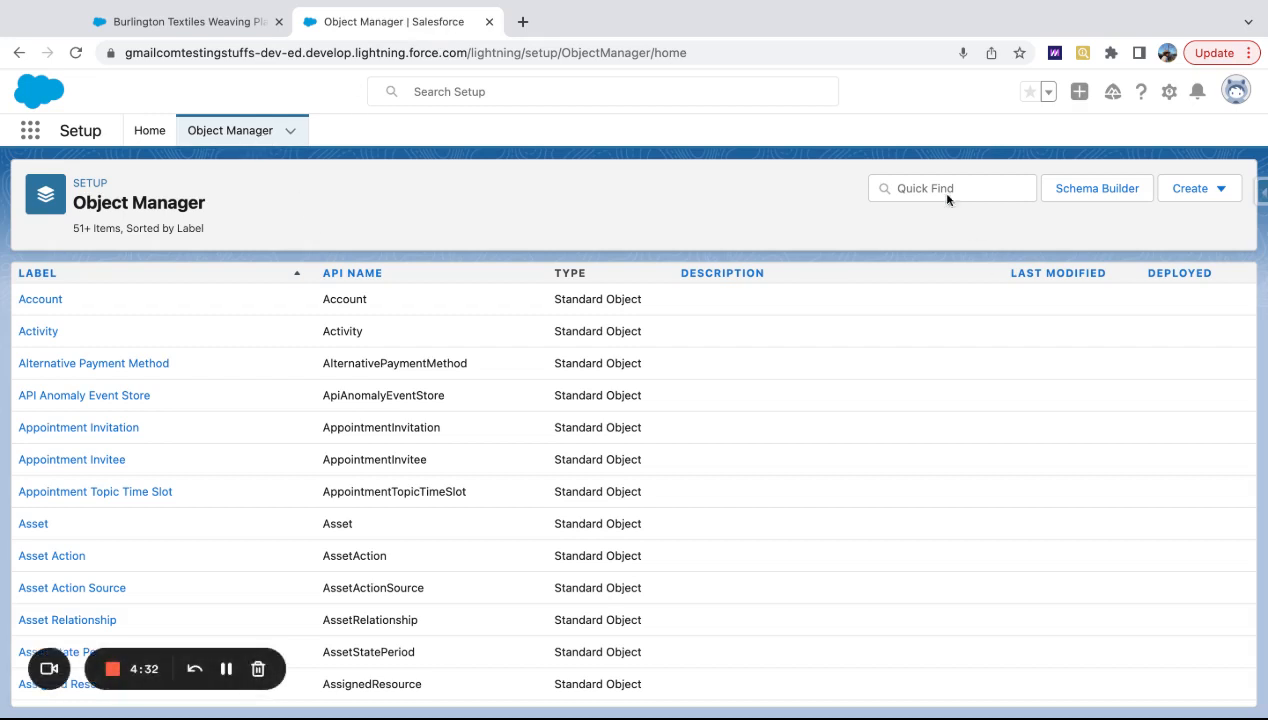
text(Opportunity Pro)
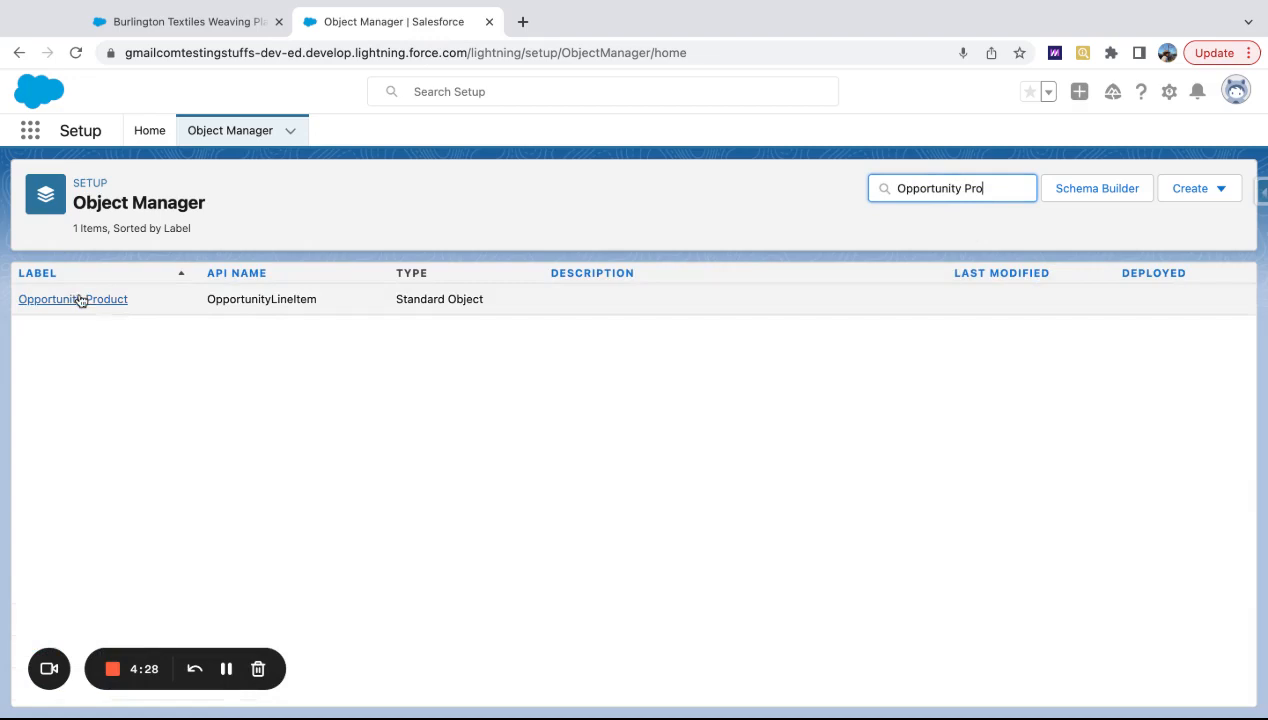
click(72, 300)
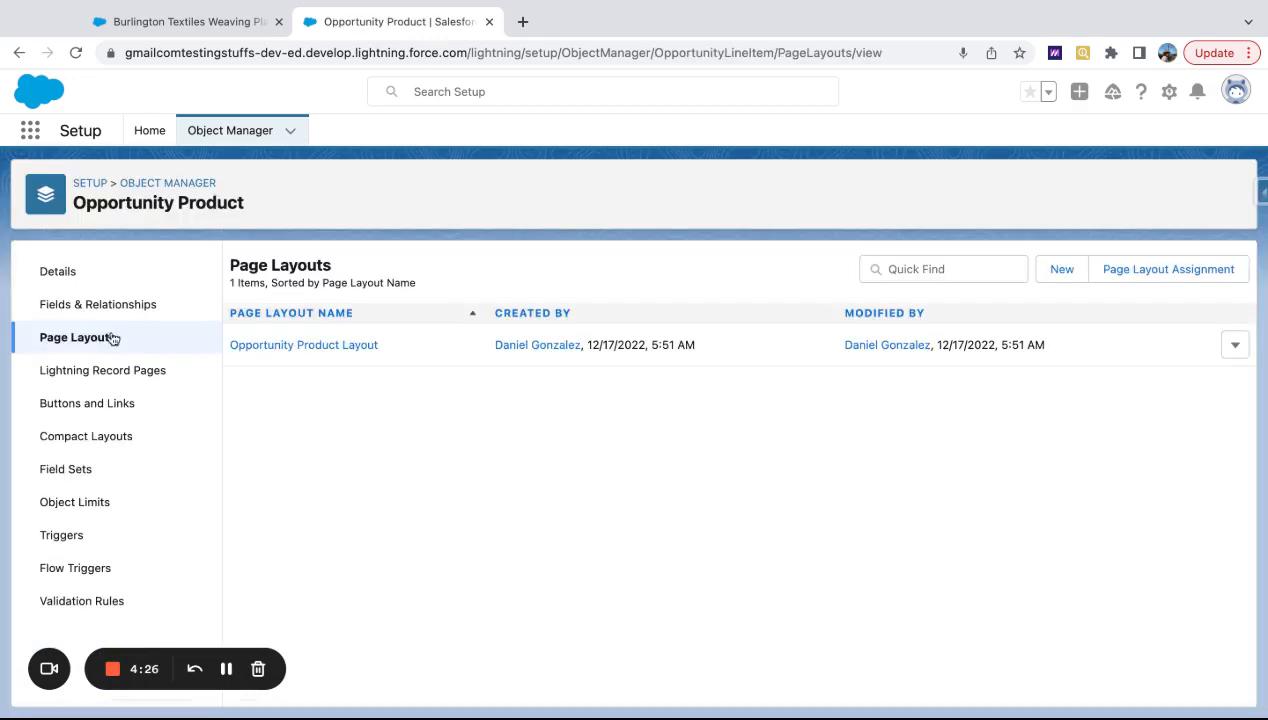
click(304, 344)
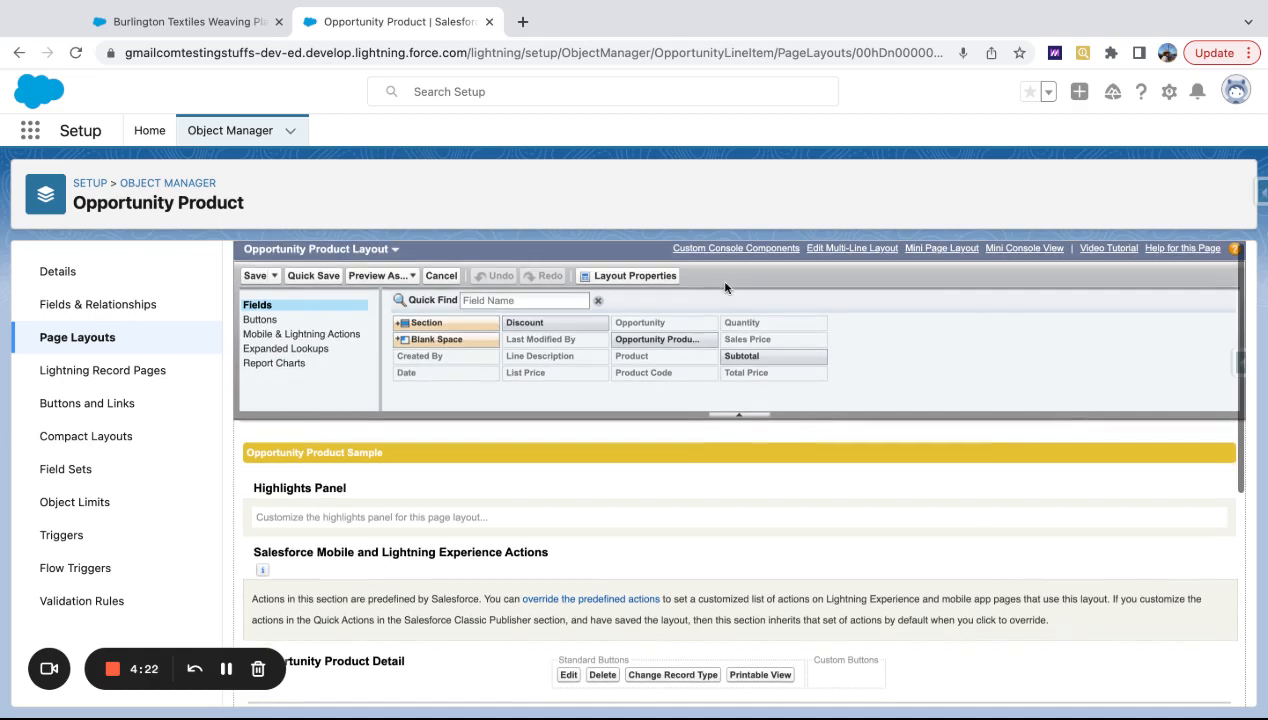
mouse_move(850, 252)
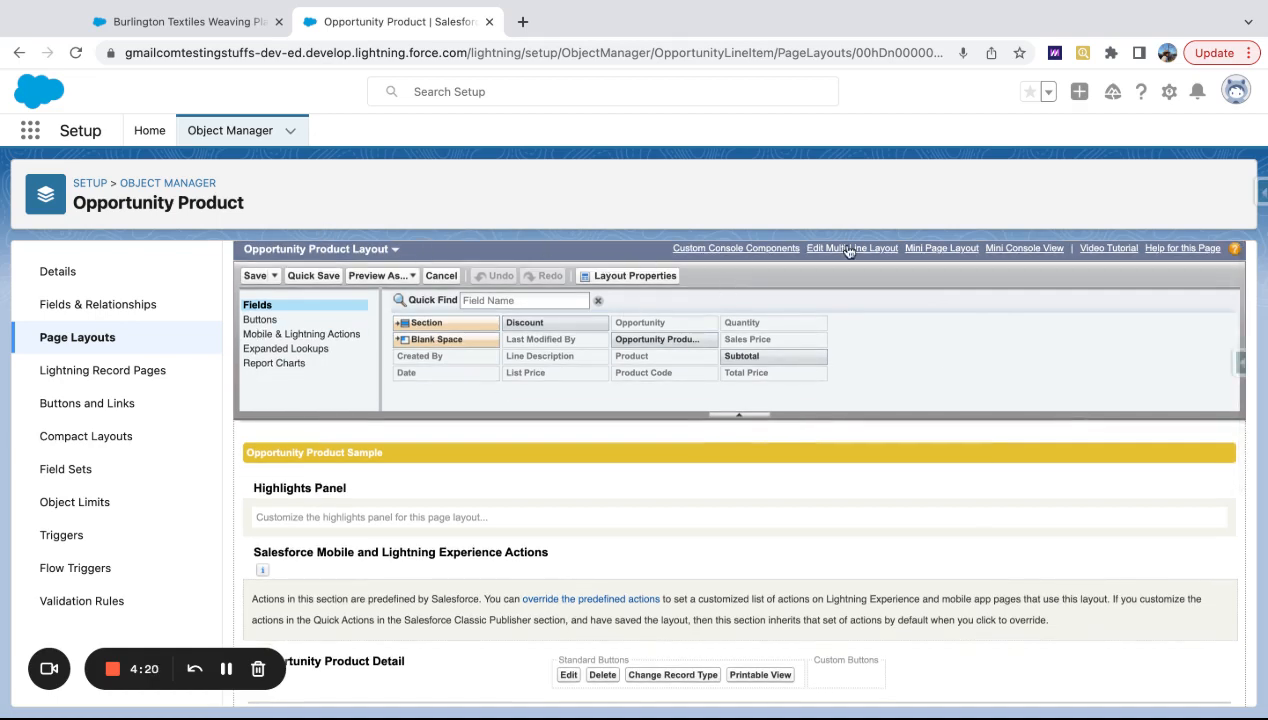
Move List Price and Product Code into the multi-line layout's selected fields and save.
click(852, 248)
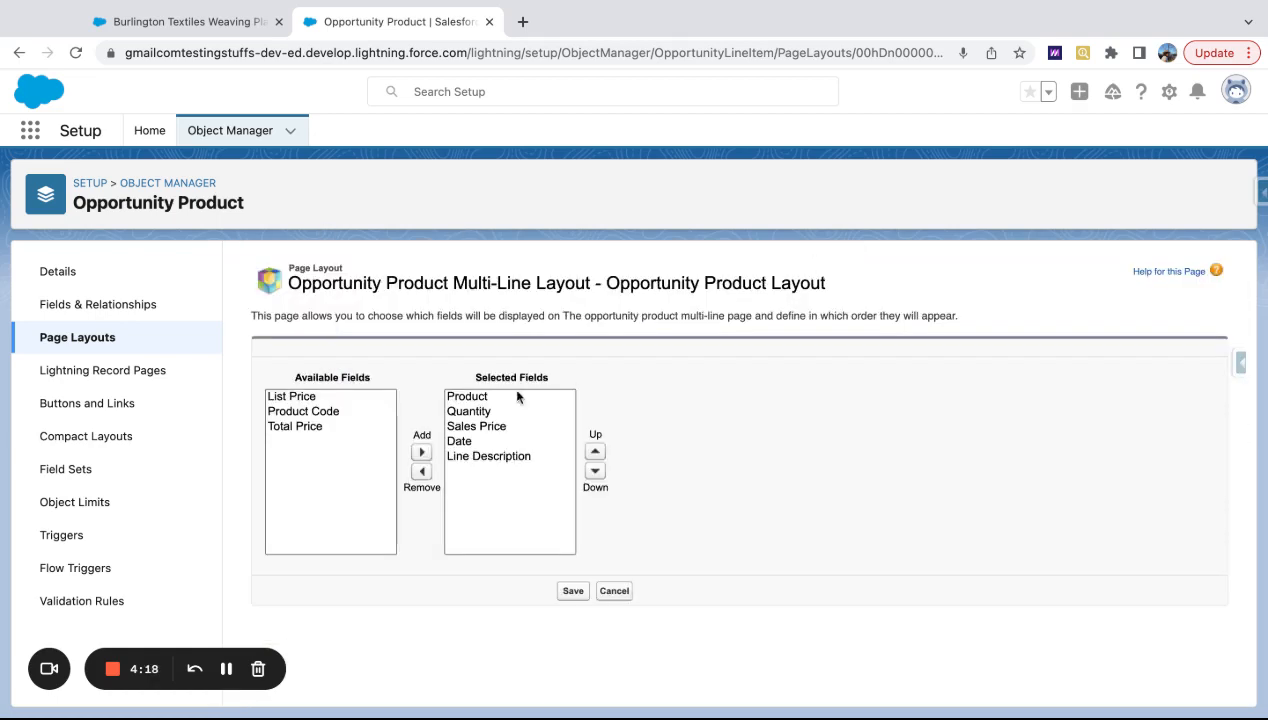
click(292, 396)
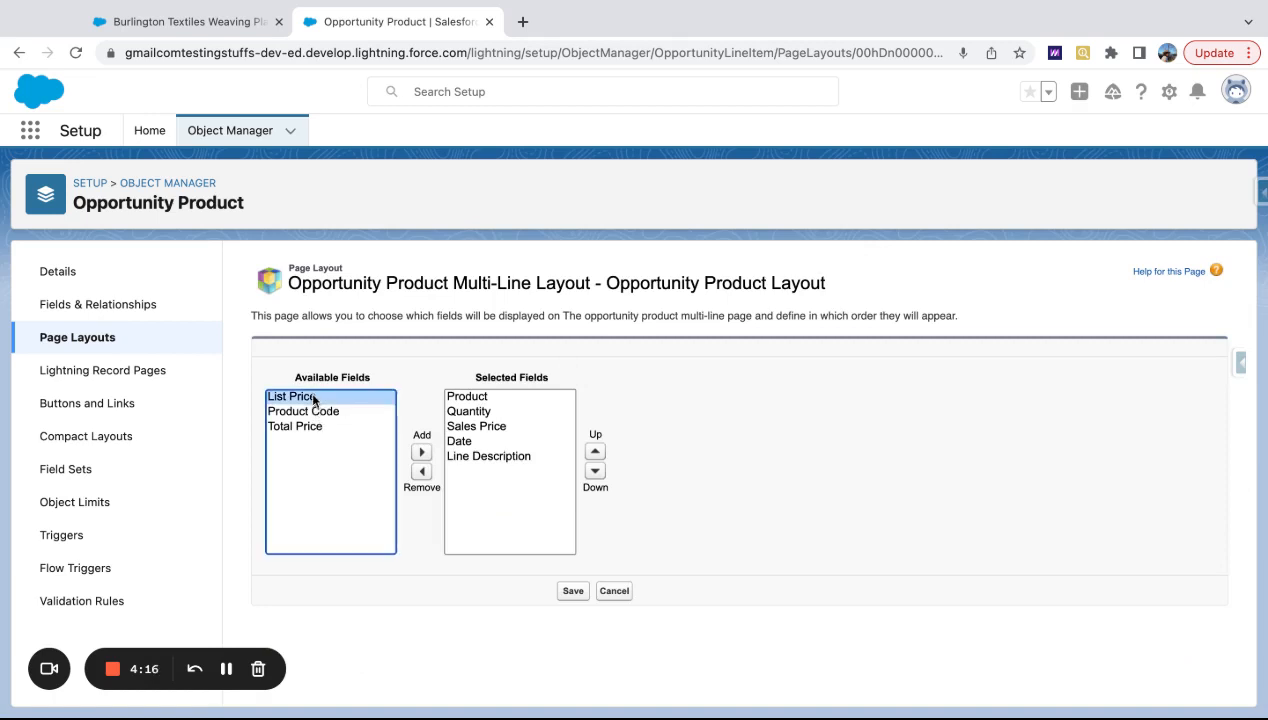
click(420, 452)
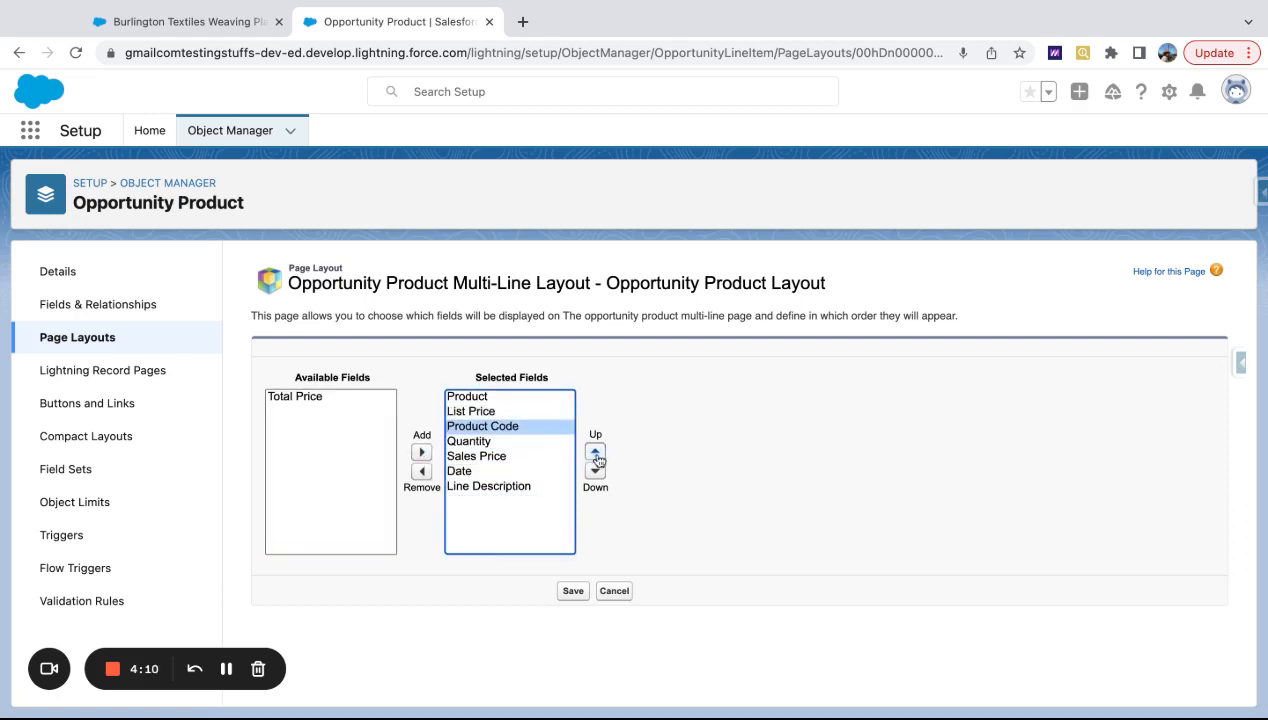
click(420, 452)
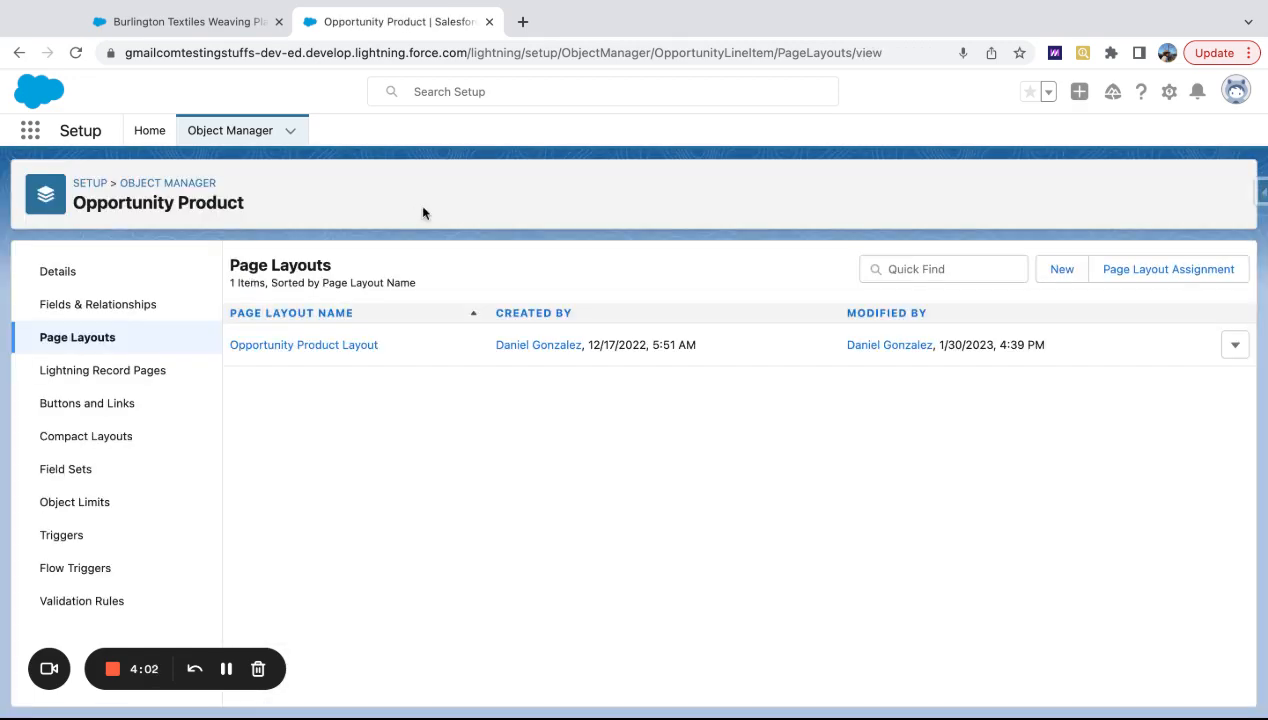
Pick GenWatt Diesel 10kW, view its new List Price and Product Code columns, then cancel unsaved.
click(180, 20)
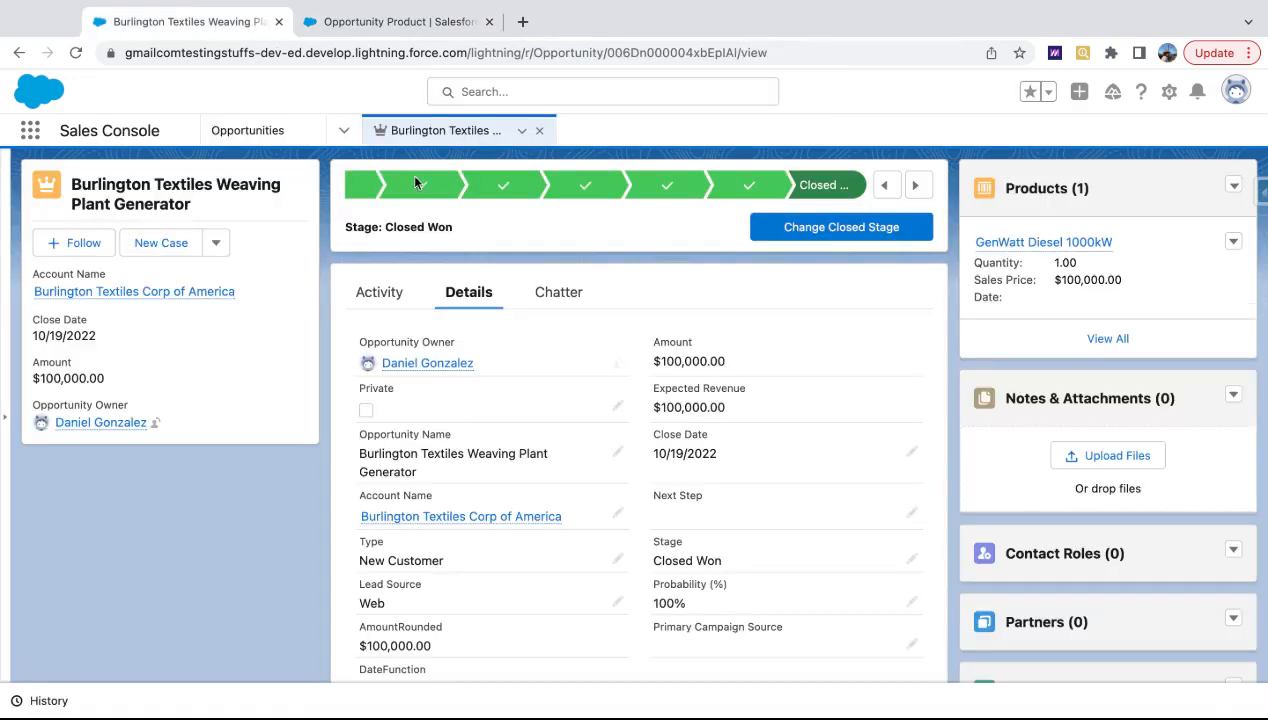
click(76, 52)
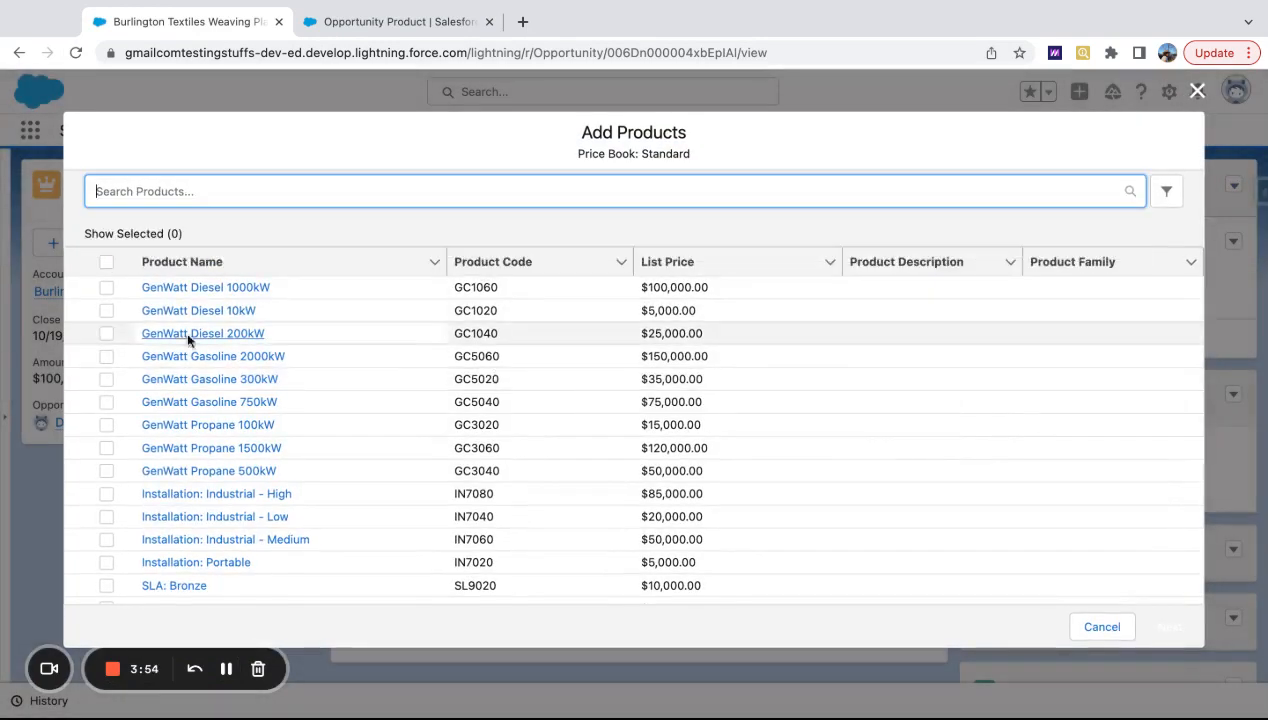
click(1170, 628)
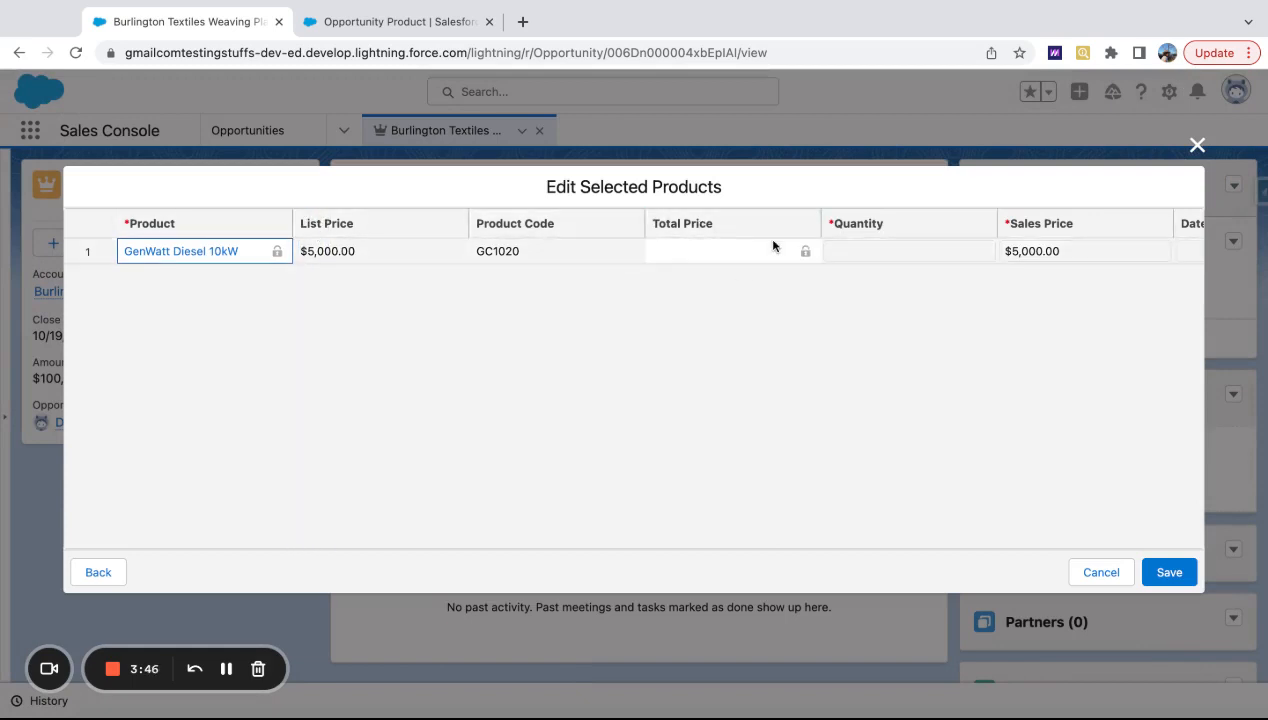
scroll(right, 3)
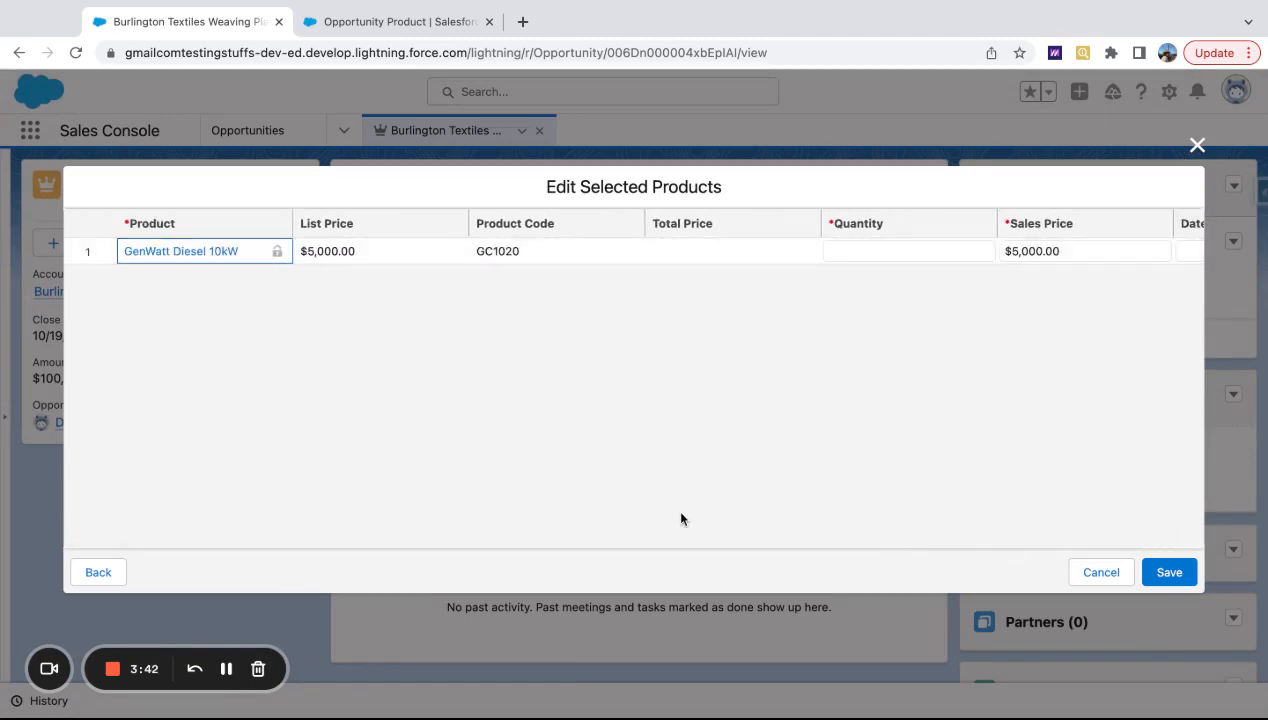
click(1100, 572)
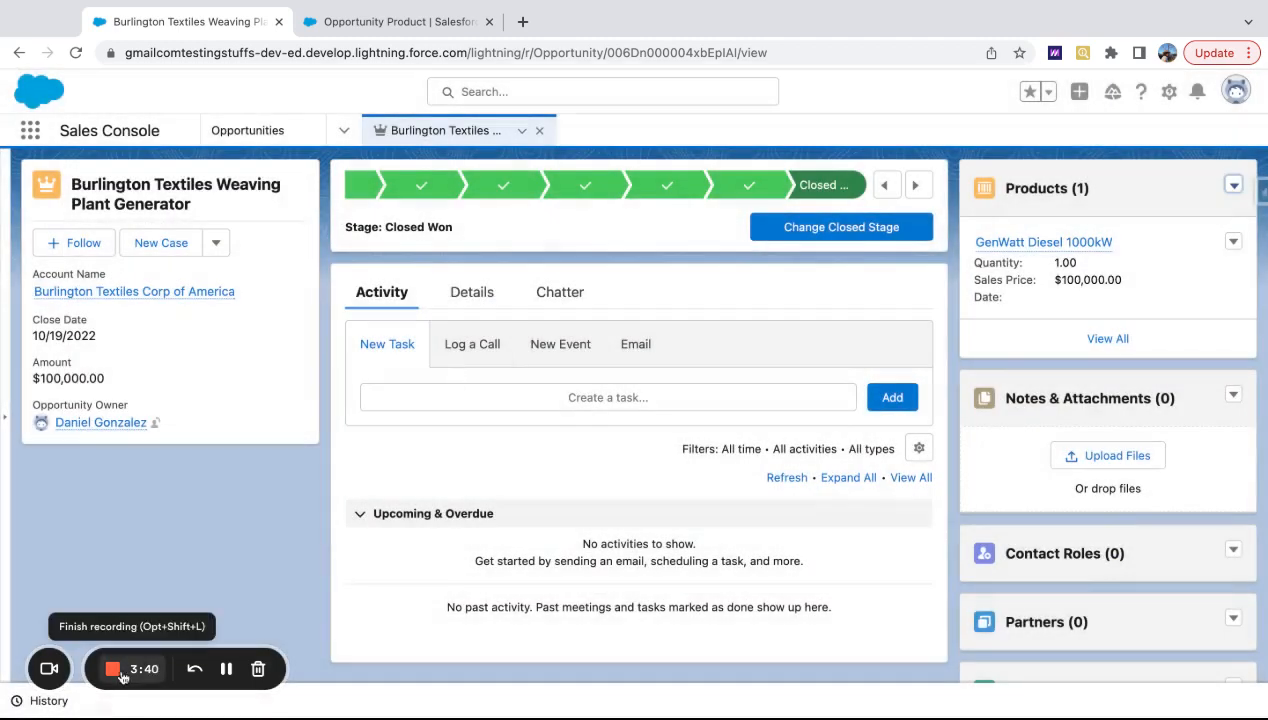